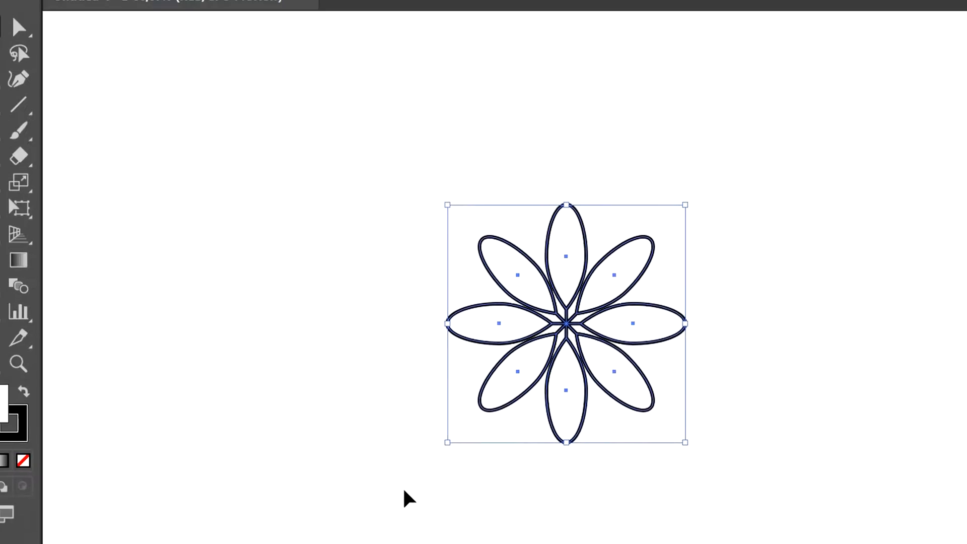
Step: Group the eight selected petal ellipses into one flower object via Object > Group
click(189, 15)
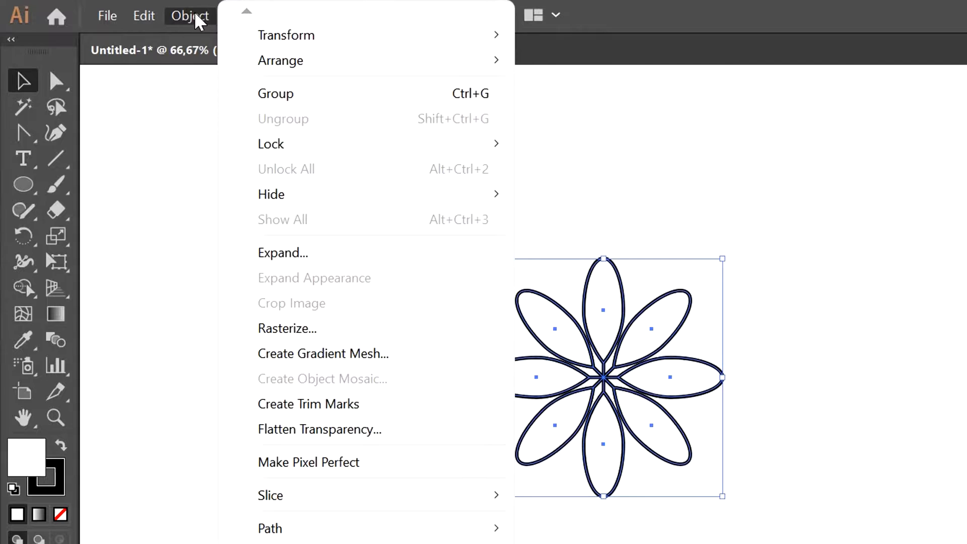
mouse_move(333, 93)
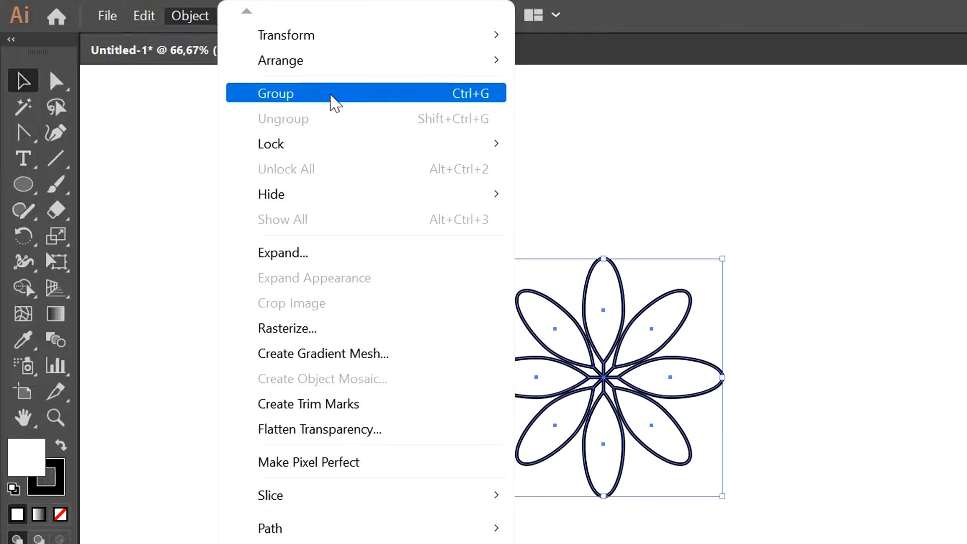
click(275, 93)
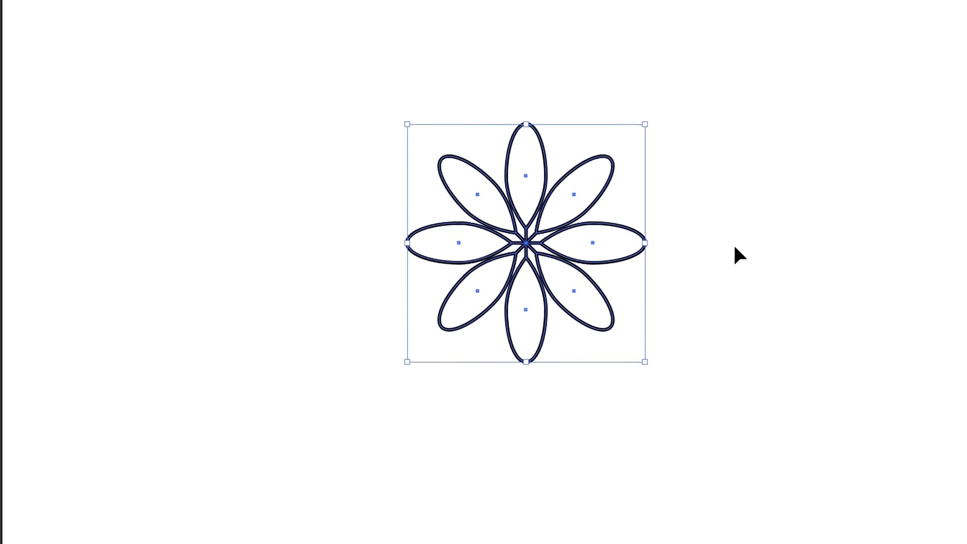
key(ctrl+g)
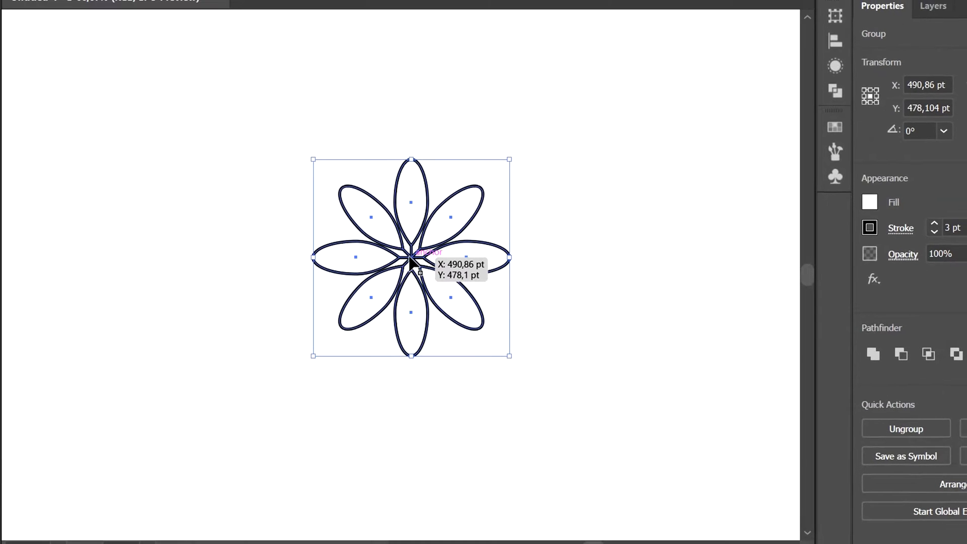
Step: In isolation mode, select the petals and apply a yellow fill, keeping the black outlines
click(539, 156)
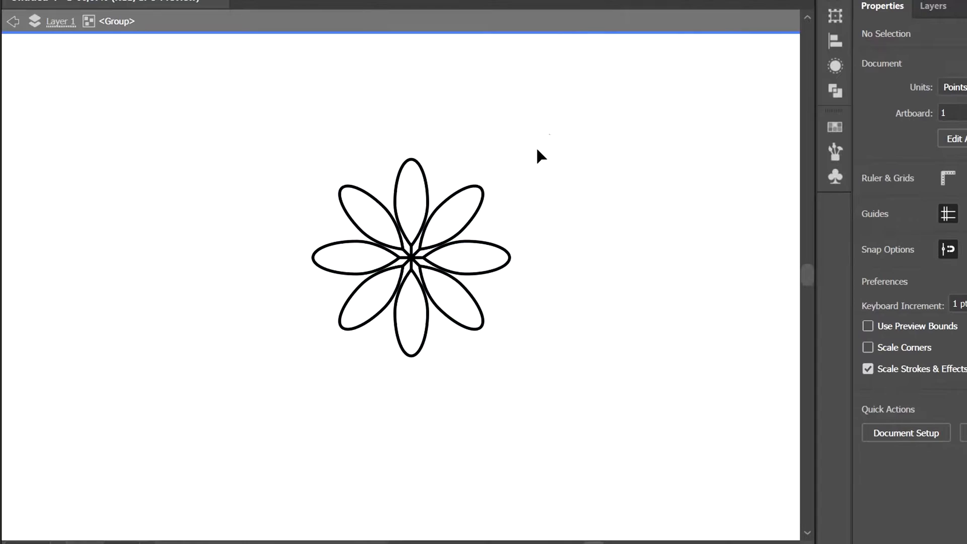
click(410, 256)
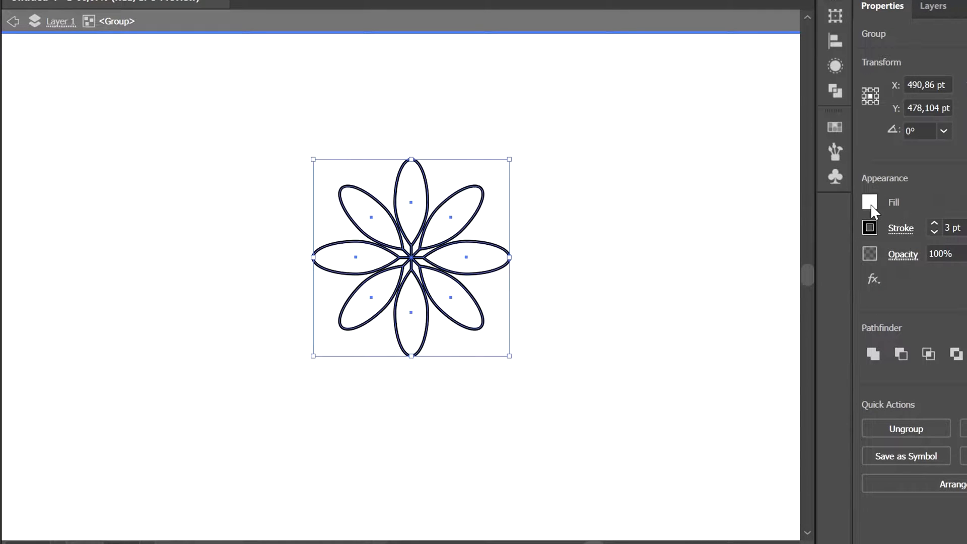
click(870, 202)
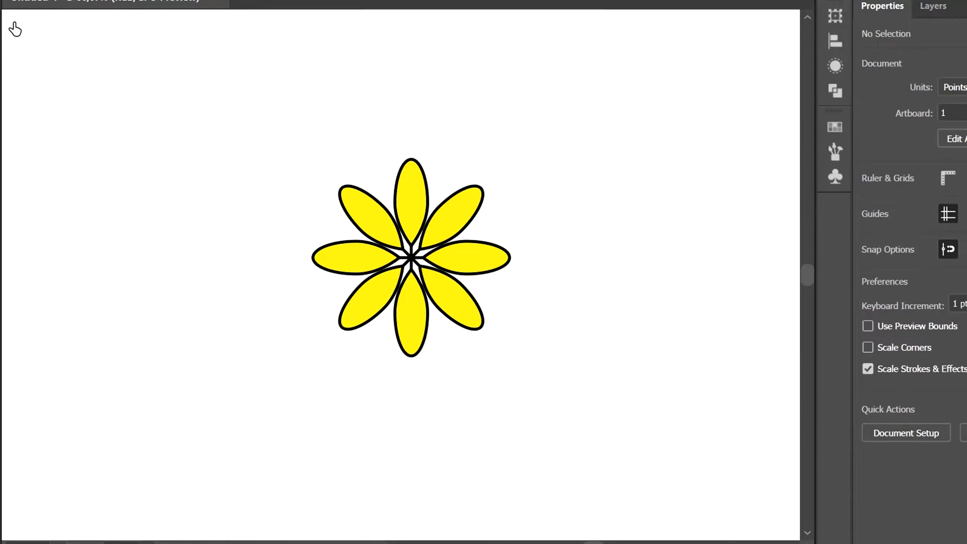
mouse_move(538, 273)
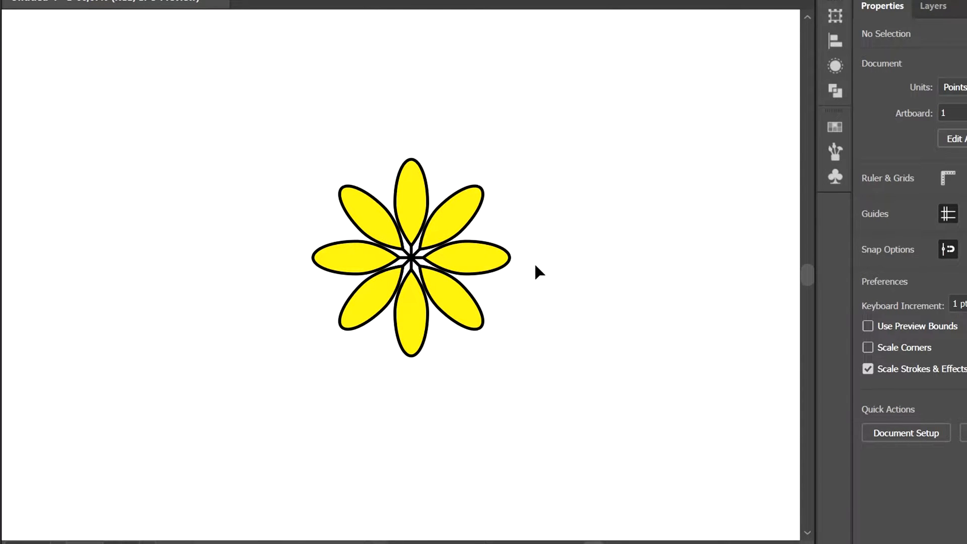
mouse_move(542, 258)
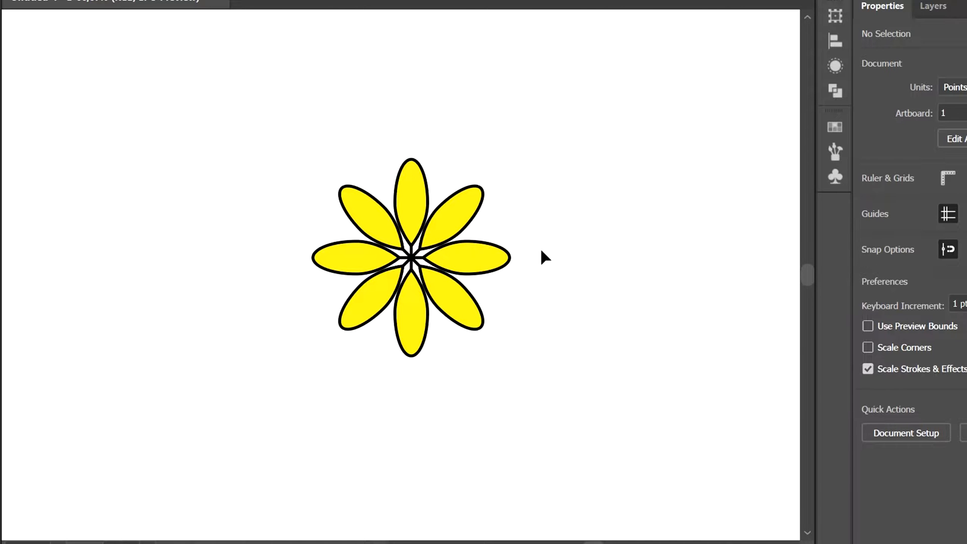
Step: Select the yellow flower and ungroup it into separate petals via Object > Ungroup
click(410, 256)
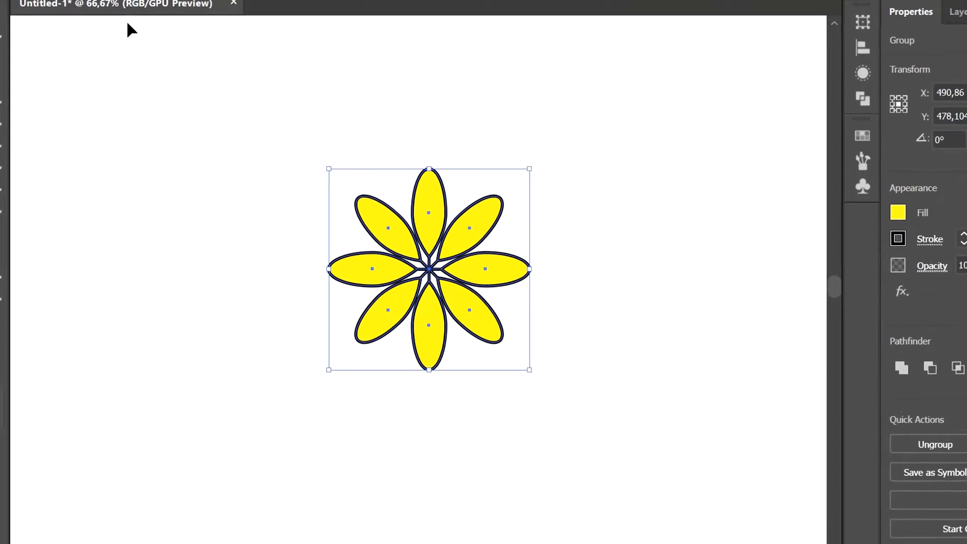
click(189, 15)
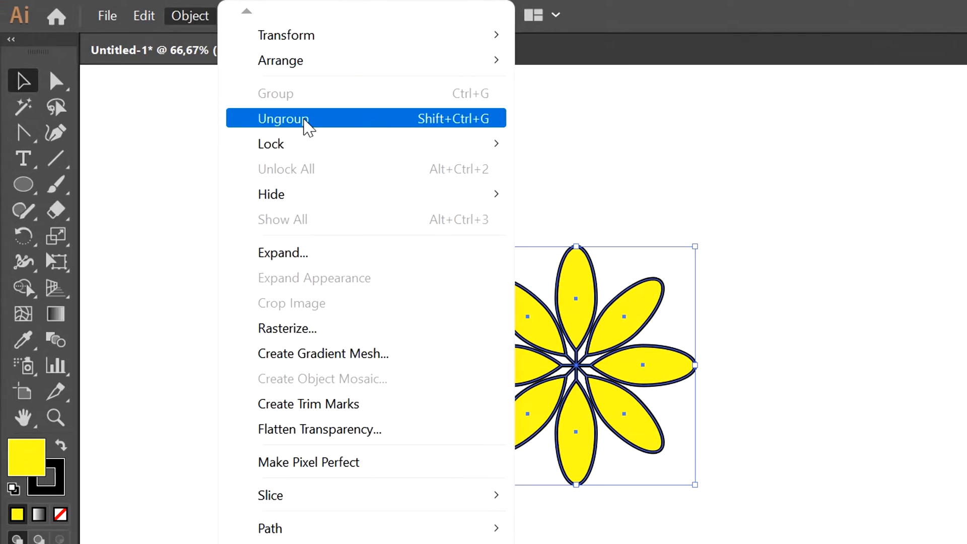
click(282, 118)
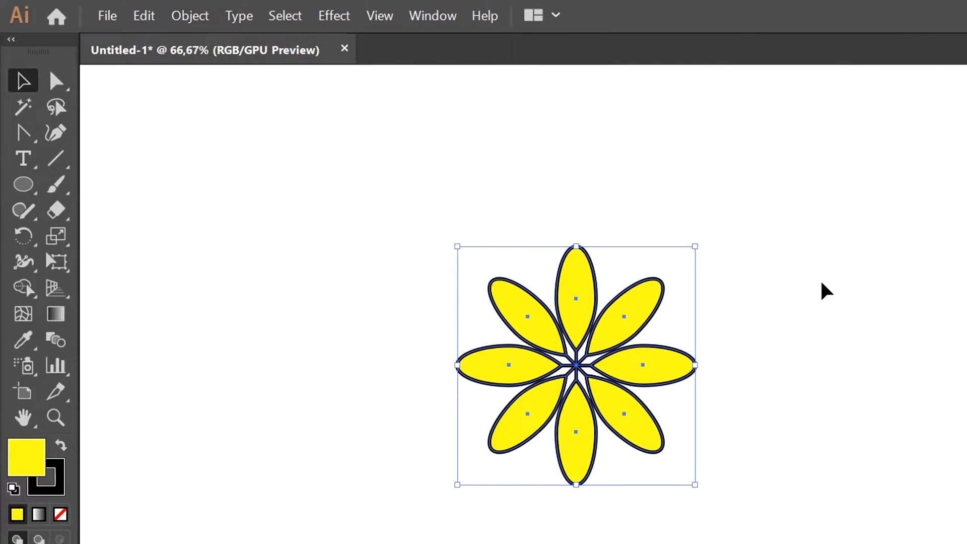